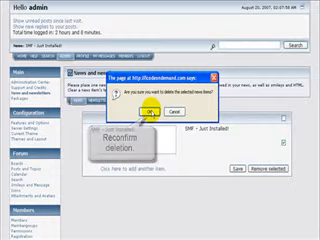
Step: Confirm the delete prompt so the news item is removed from the list
{"action": "left_click", "coordinate": [140, 108]}
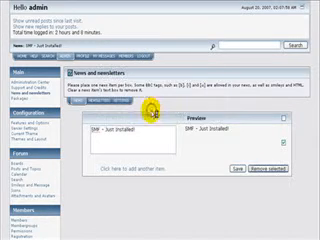